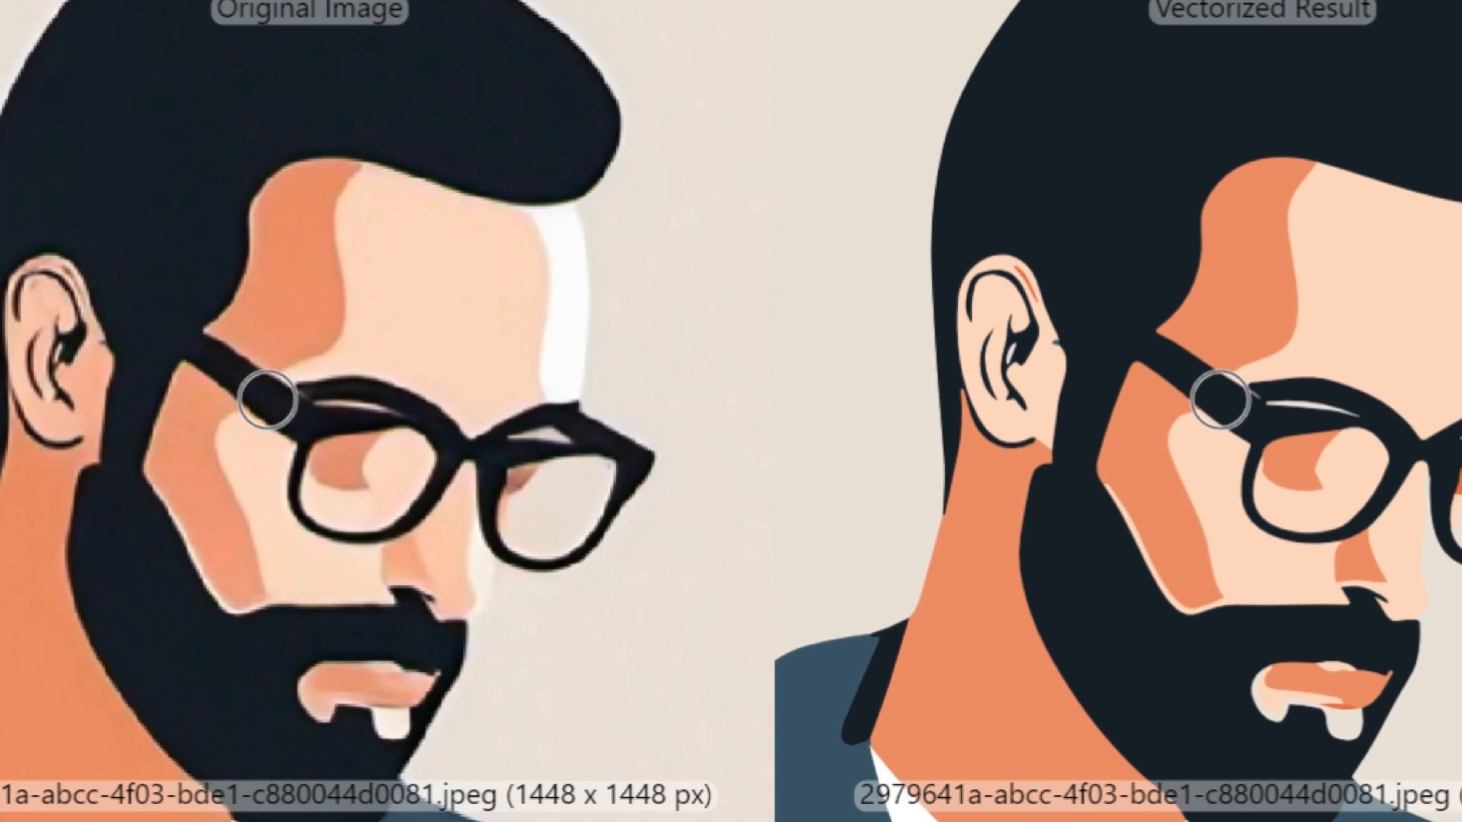
# Switch from the Vectorizer.AI comparison to the Adobe Express convert-to-SVG tab.
pyautogui.click(706, 21)
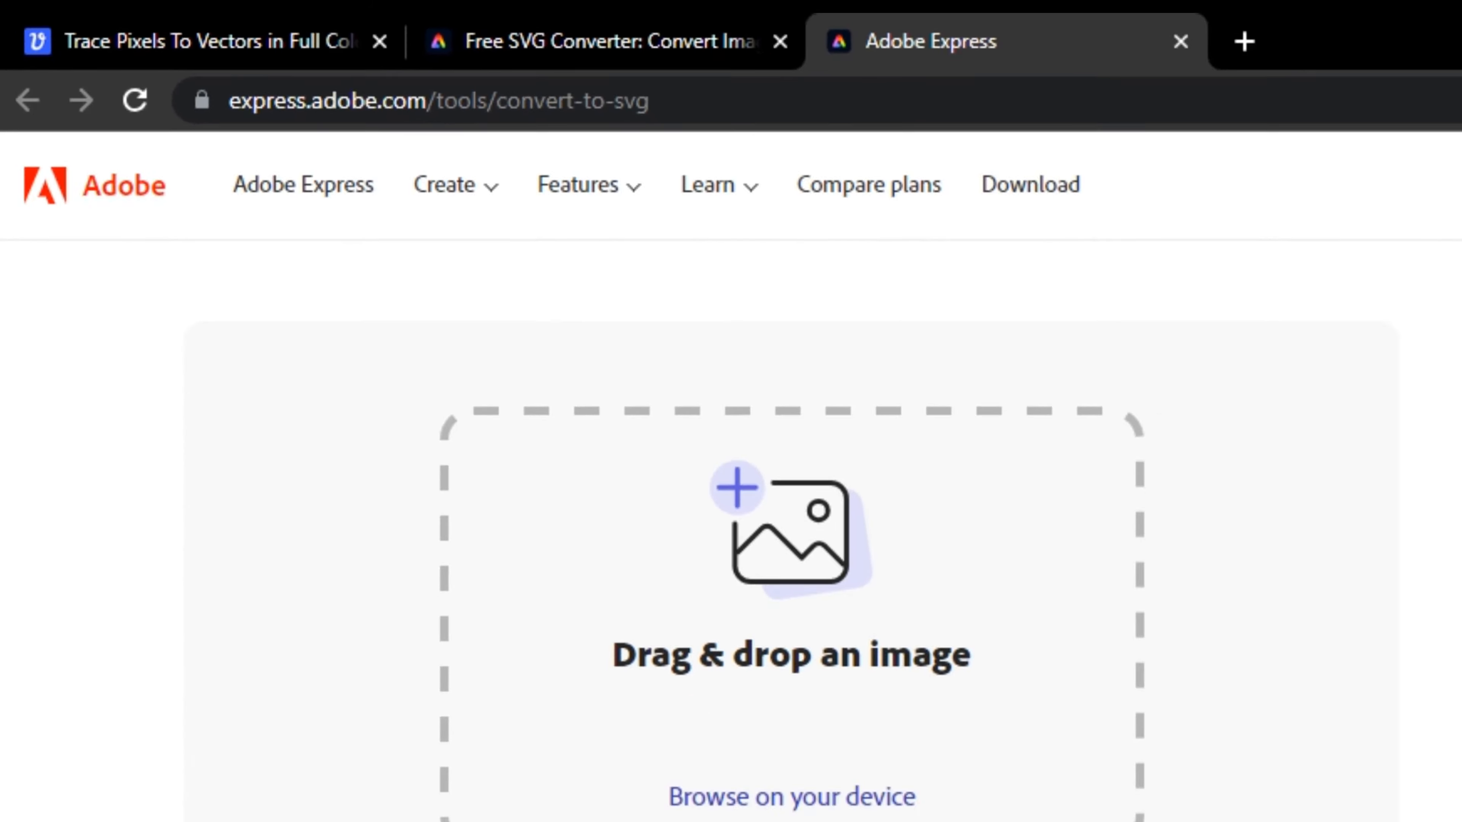
# Choose the portrait image from Downloads for Adobe Express SVG conversion.
pyautogui.click(790, 796)
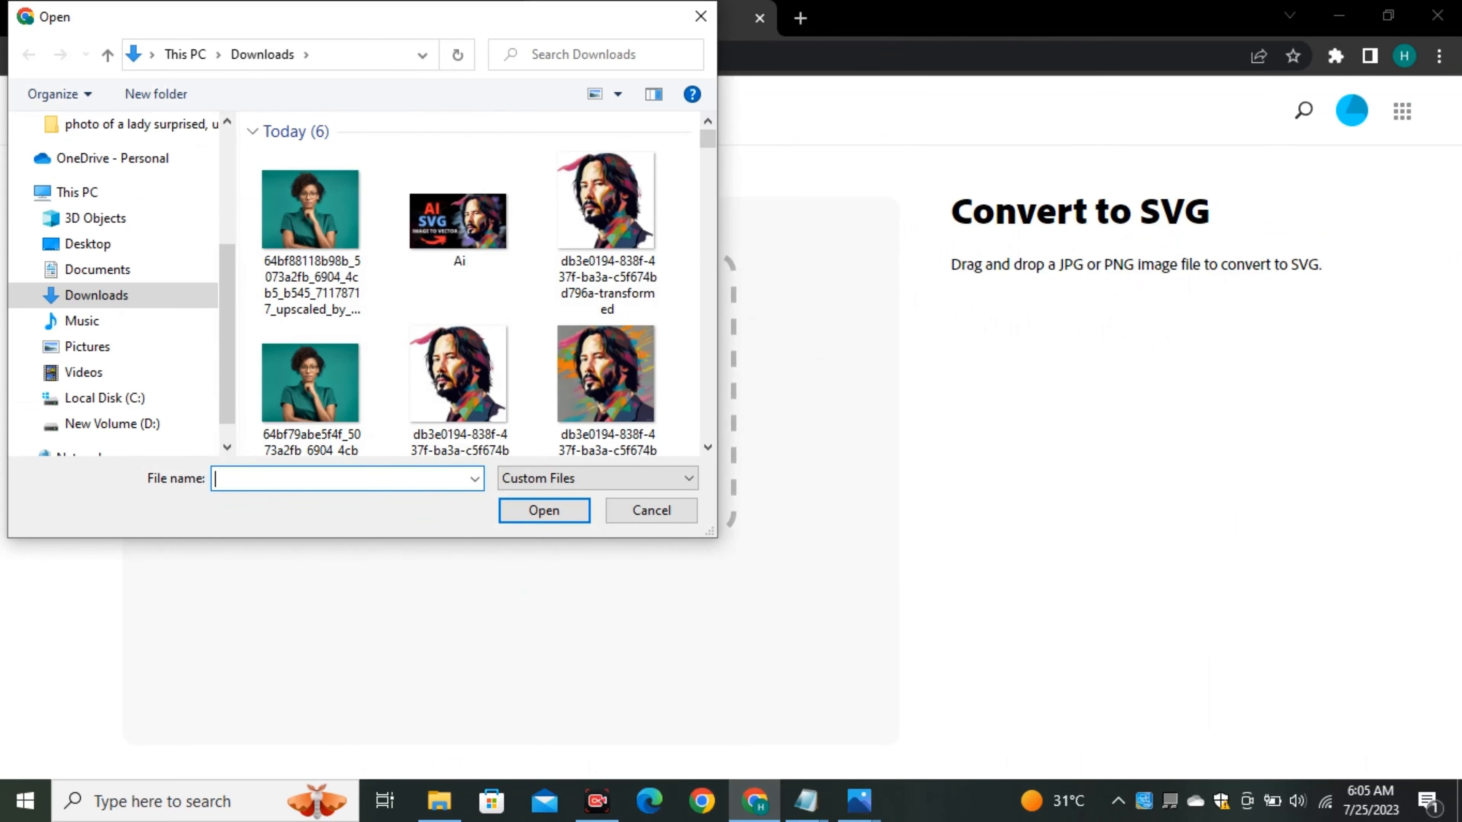
pyautogui.click(605, 373)
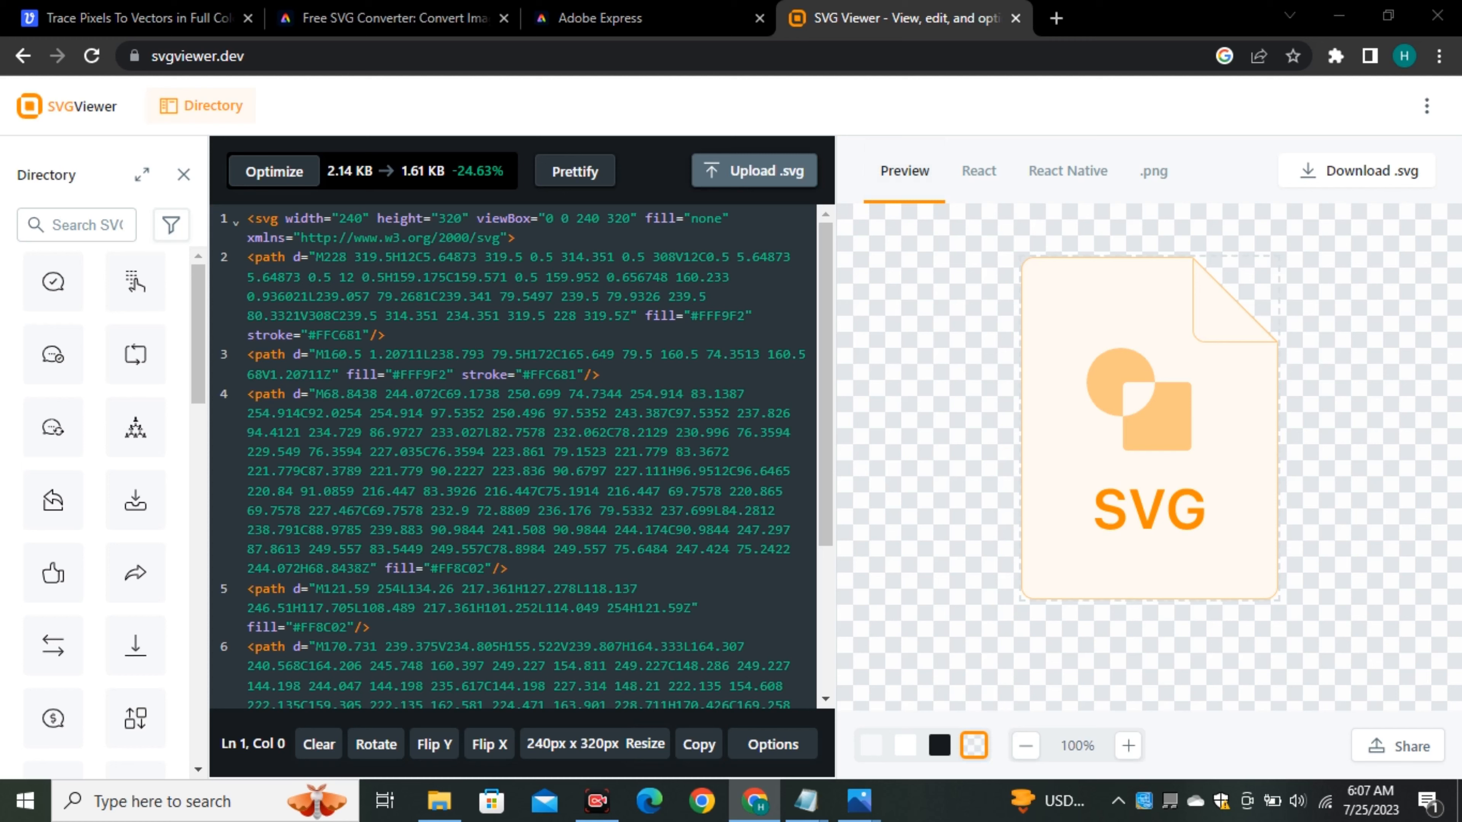
# Load the colourful portrait SVG into SVG Viewer for preview.
pyautogui.click(753, 170)
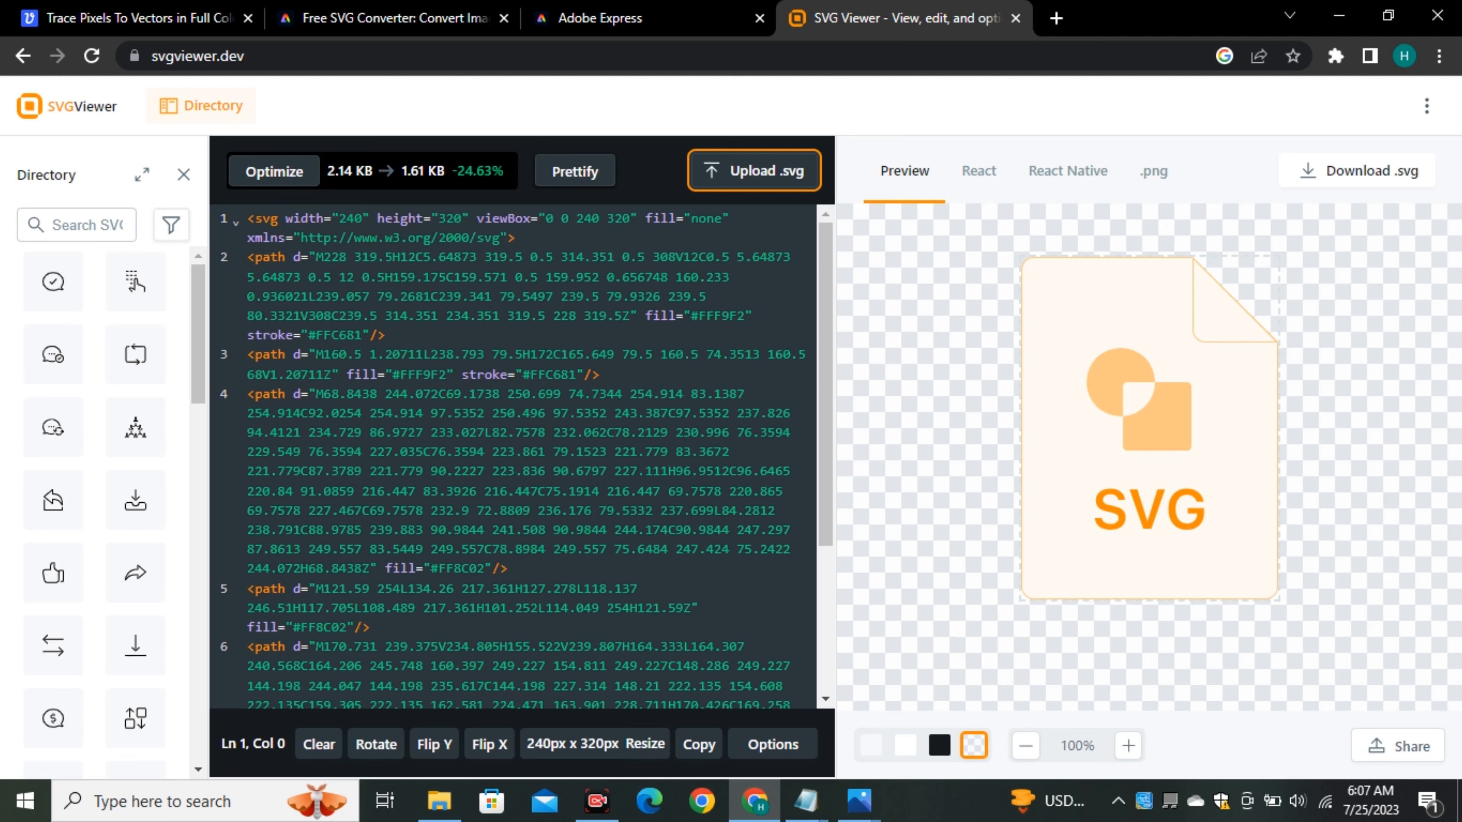
pyautogui.click(753, 170)
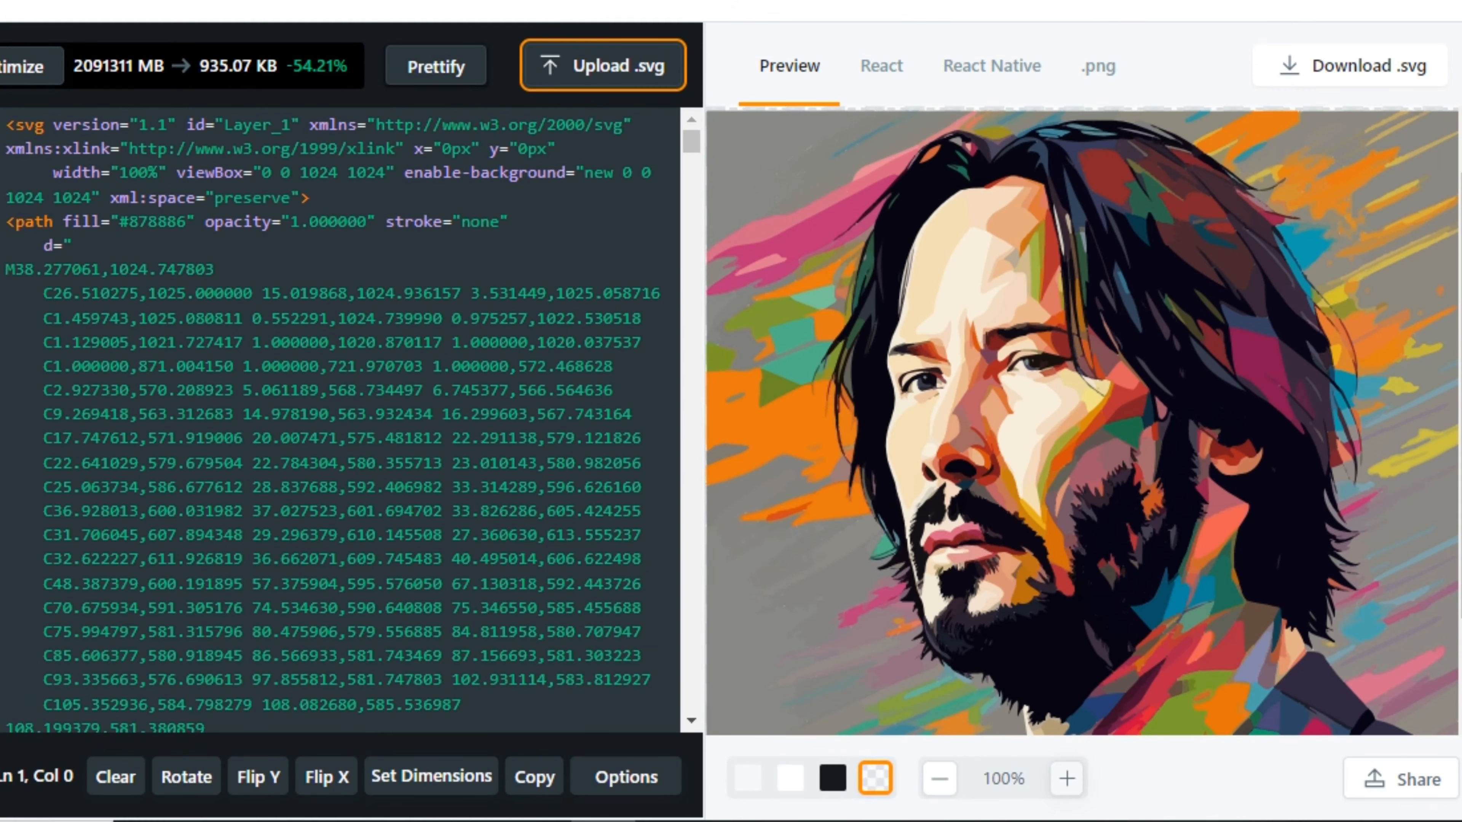
# Inspect the portrait preview at 800%, 400%, 100% and 800% zoom, then return to Vectorizer.AI.
pyautogui.click(1066, 778)
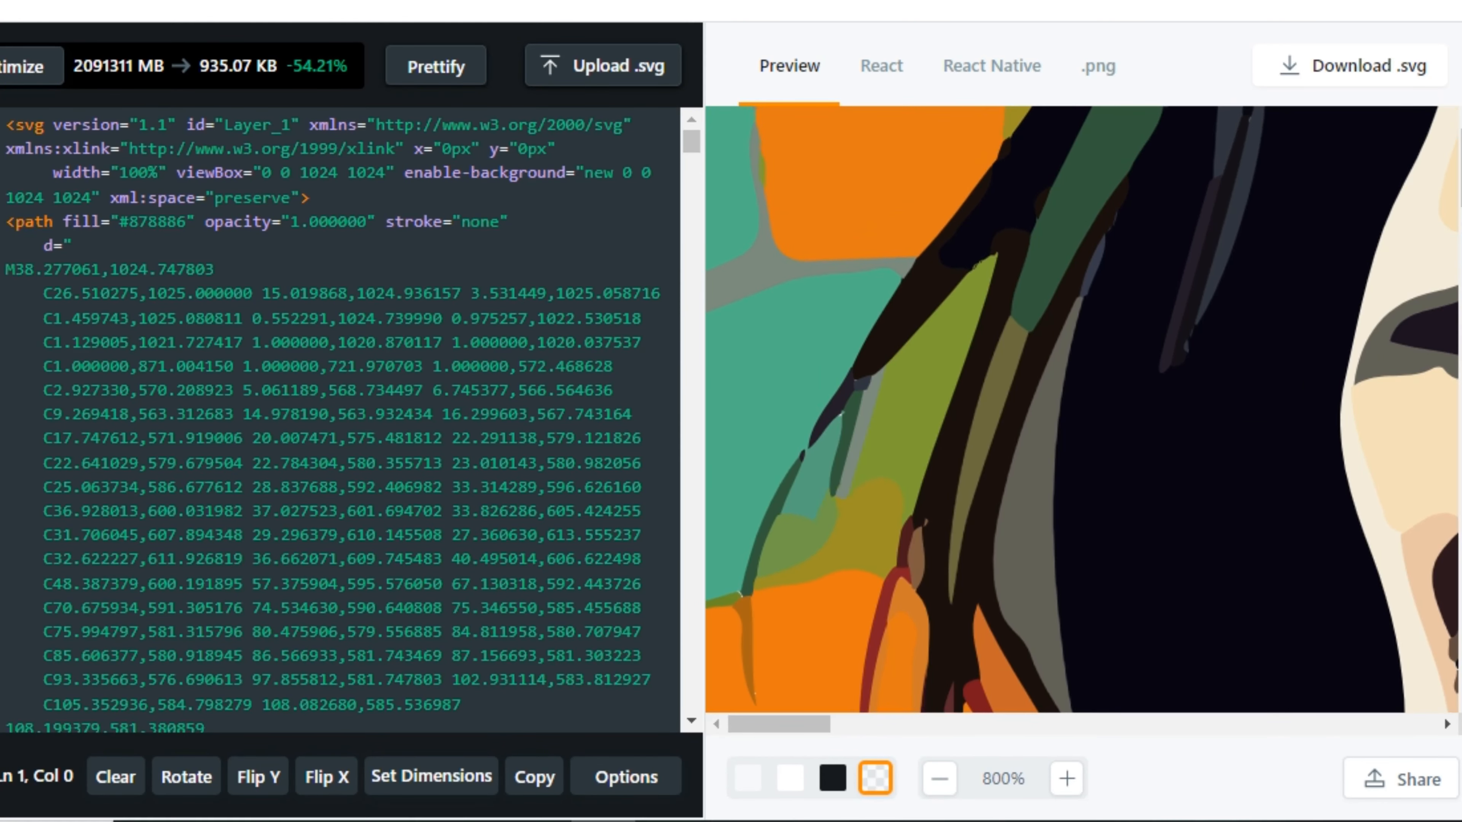
pyautogui.click(1066, 778)
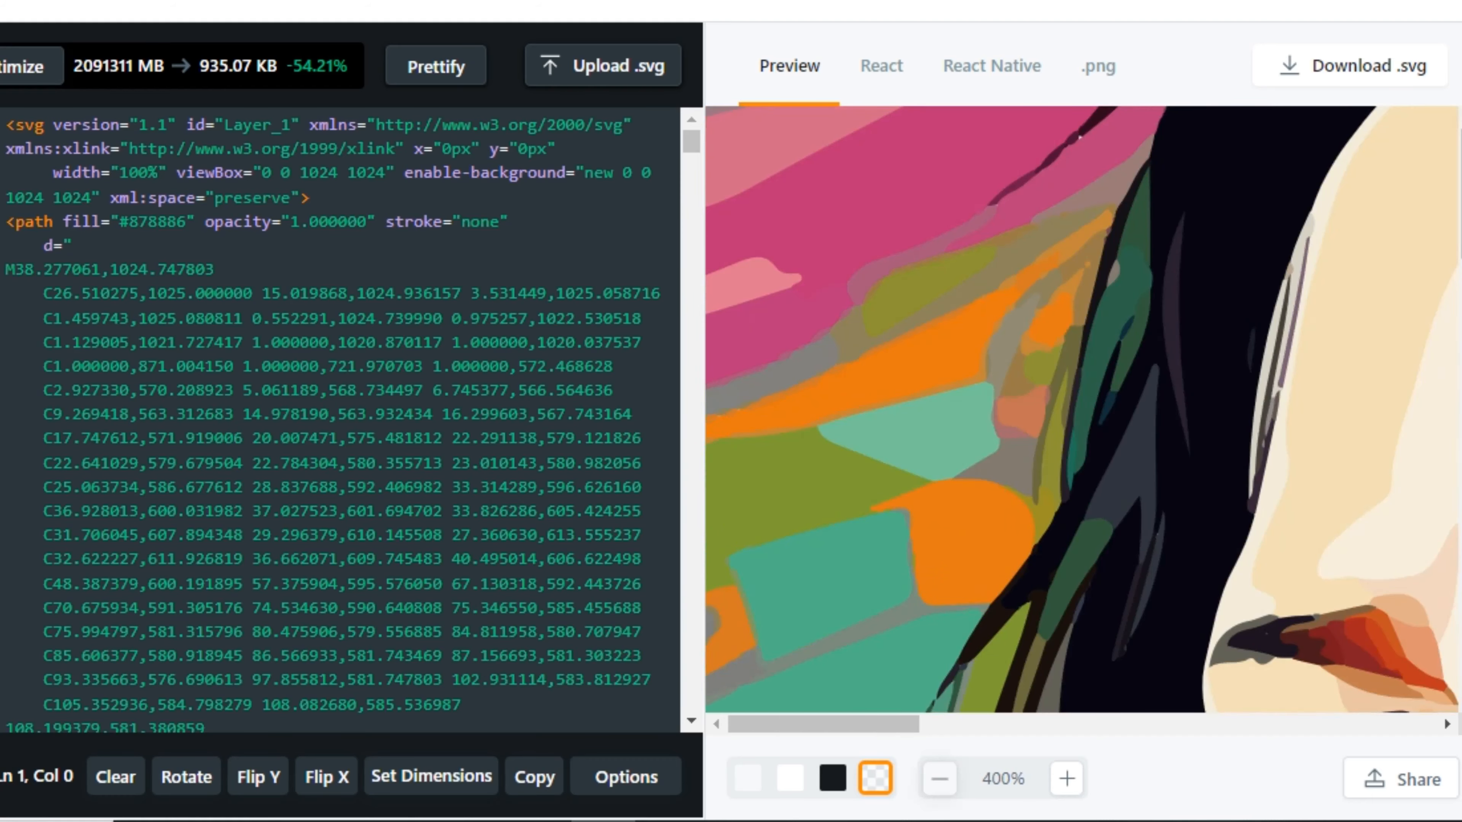
pyautogui.click(939, 778)
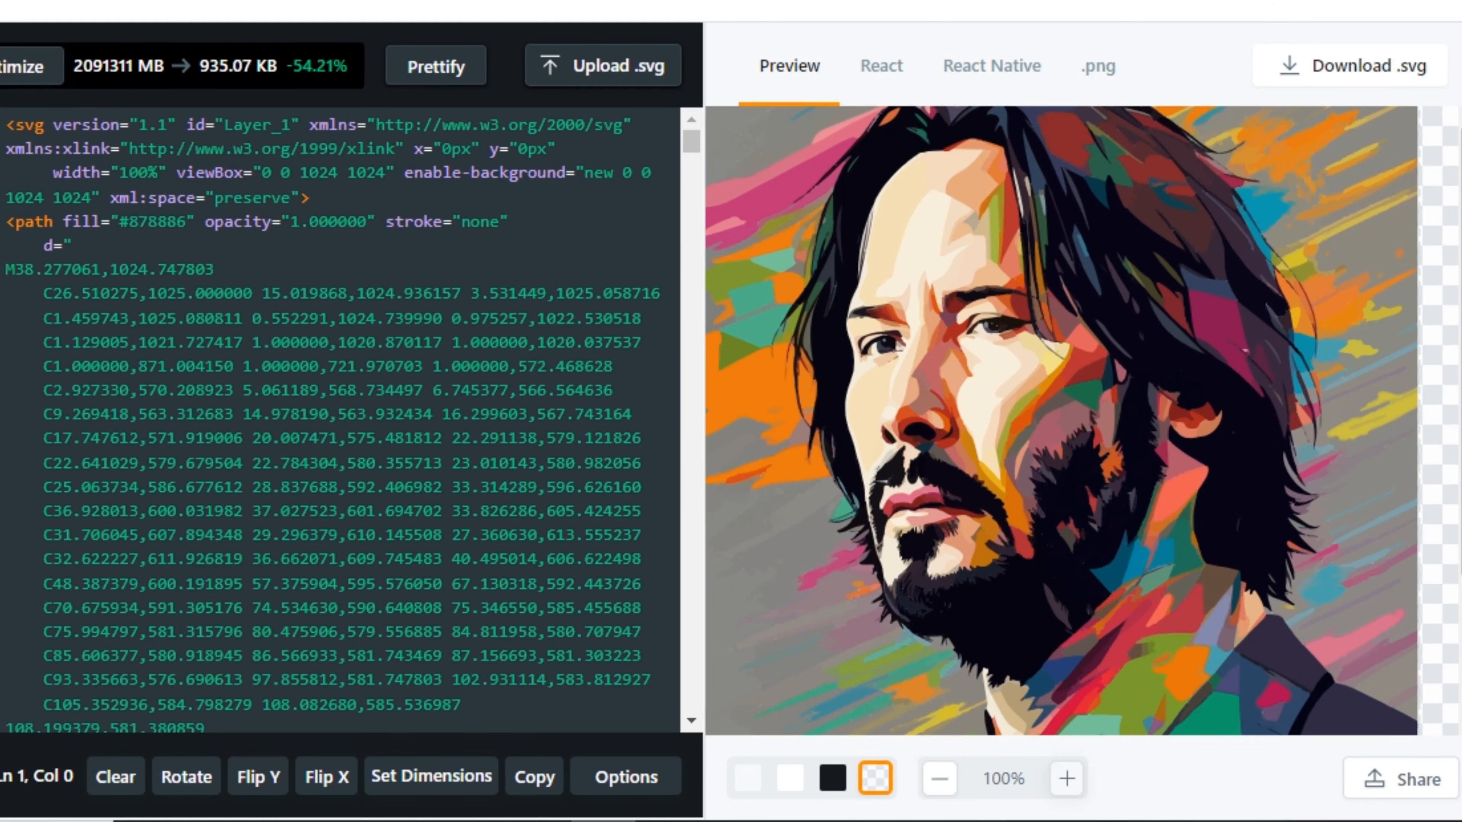
pyautogui.click(1066, 778)
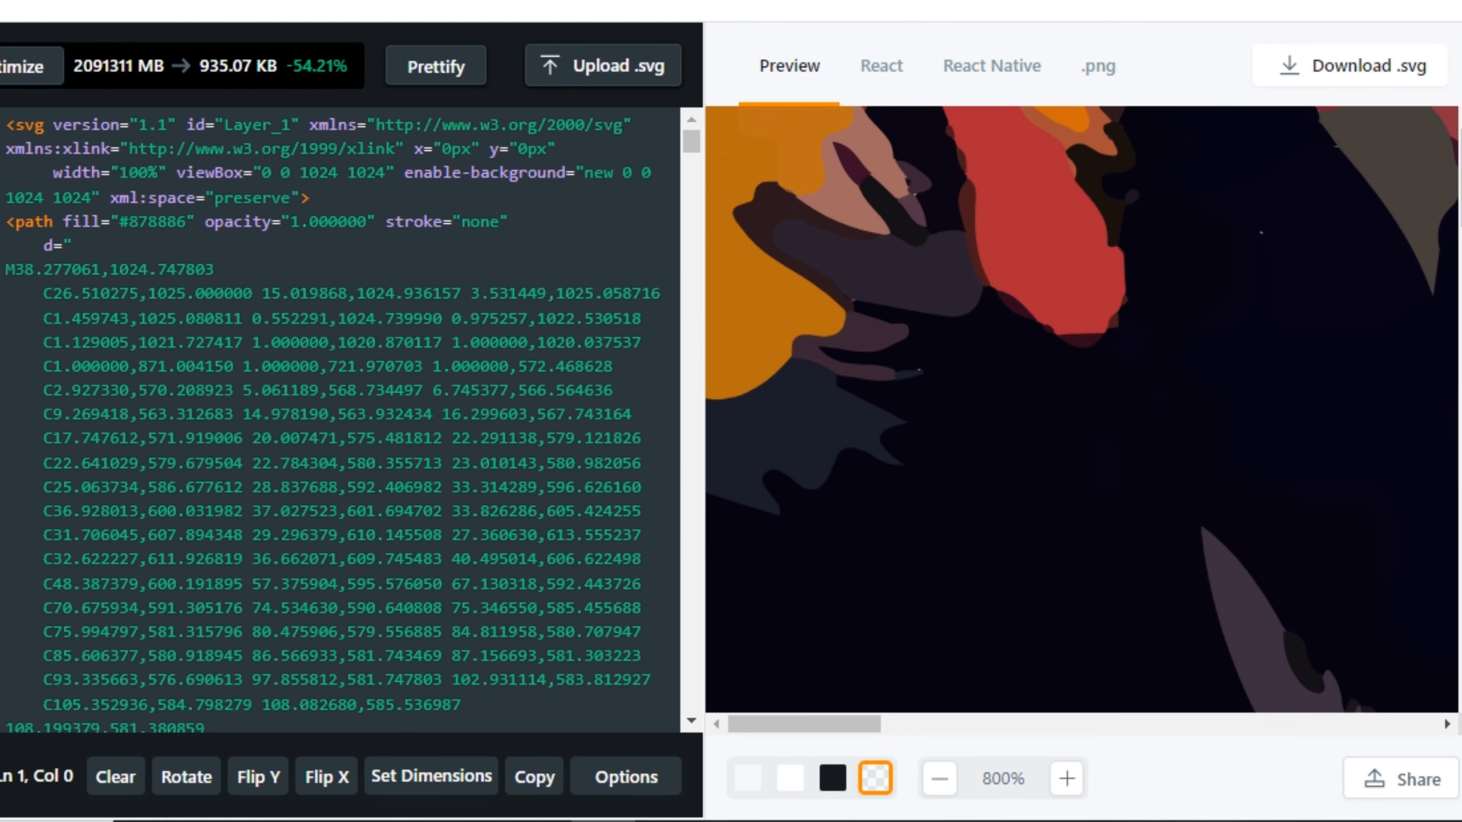
pyautogui.click(1058, 779)
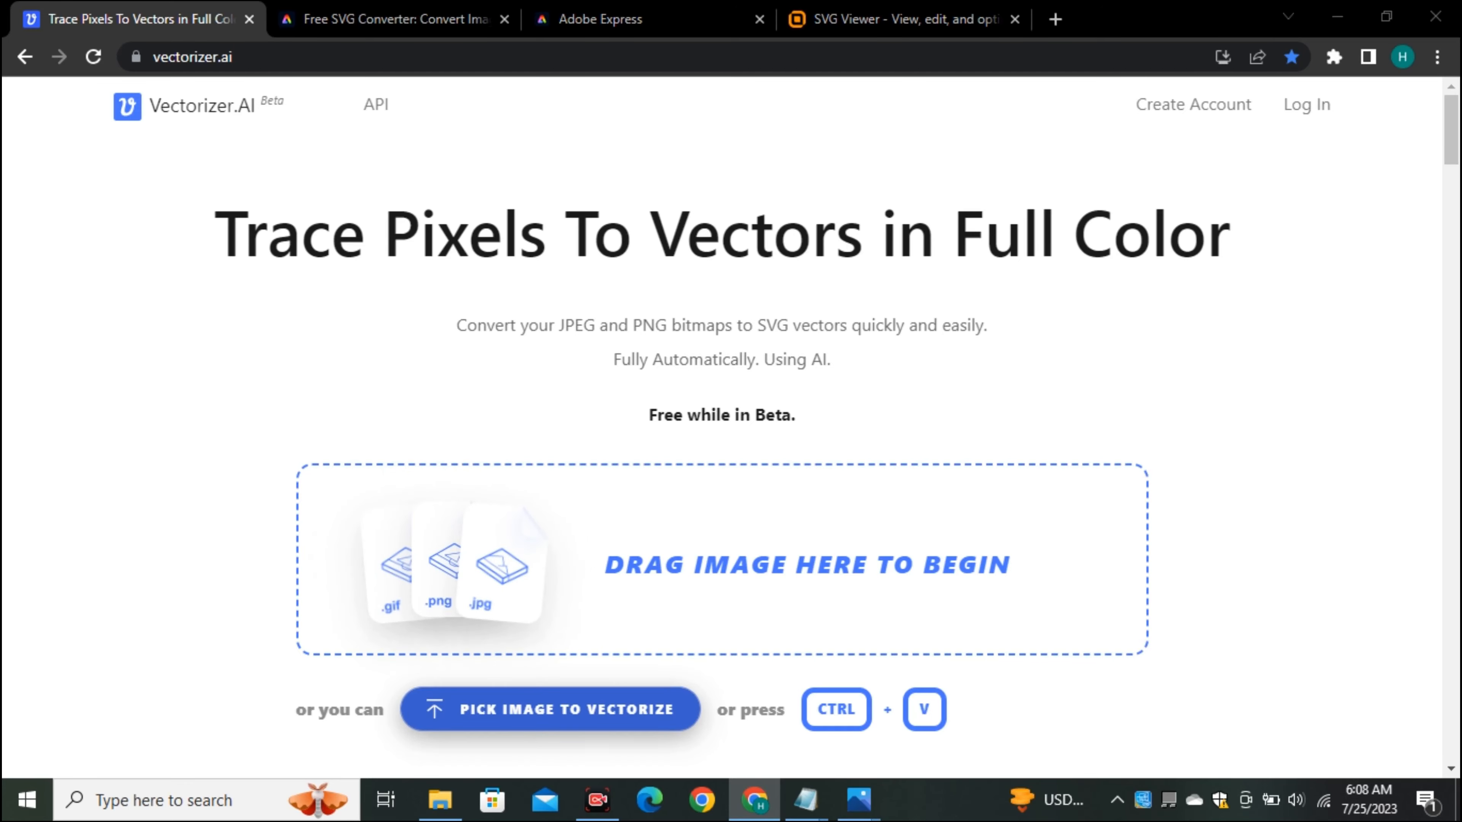
# Upload the colourful portrait JPEG from Downloads so Vectorizer.AI traces it.
pyautogui.click(548, 710)
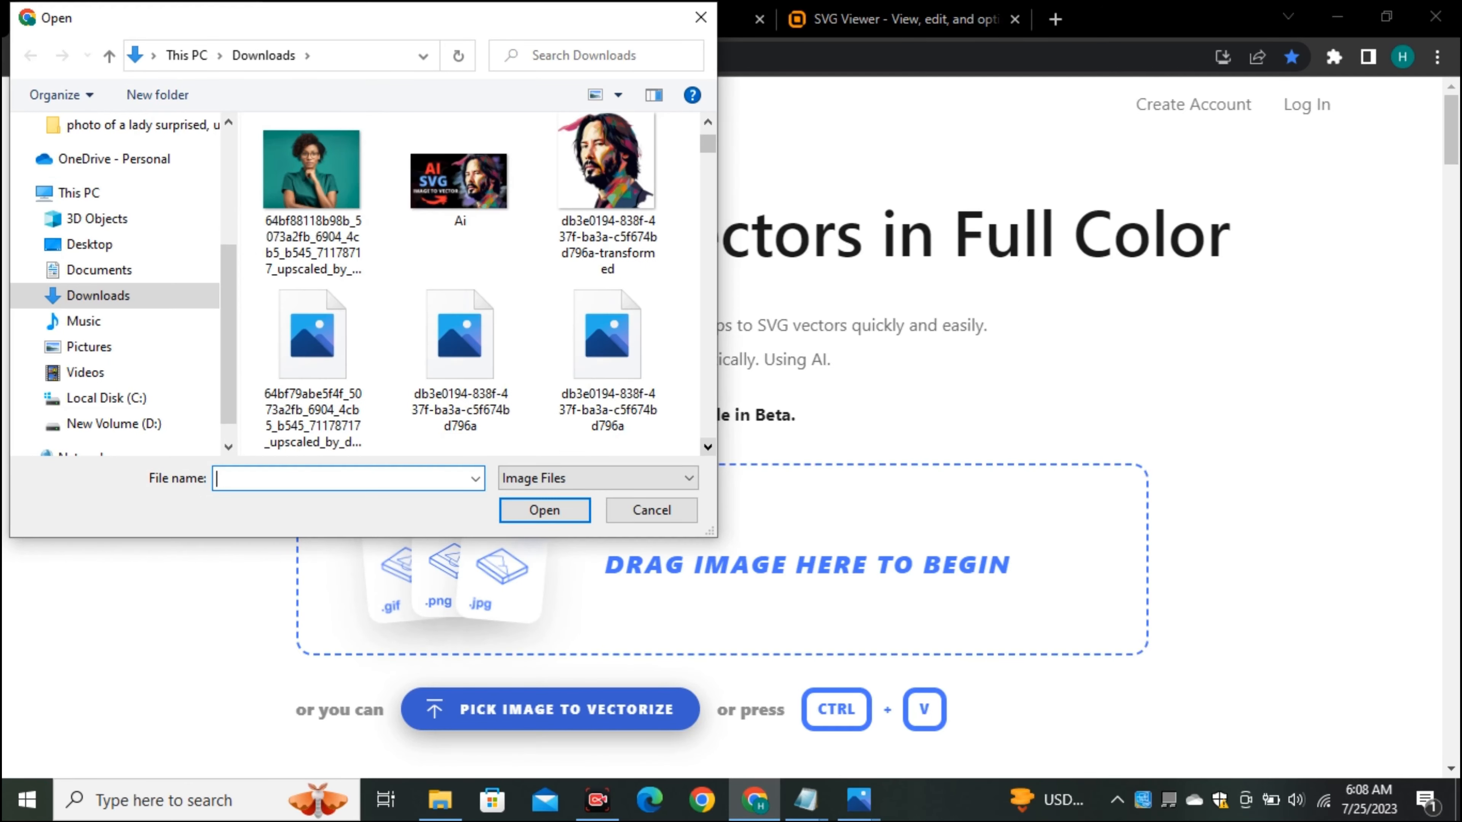
pyautogui.click(649, 510)
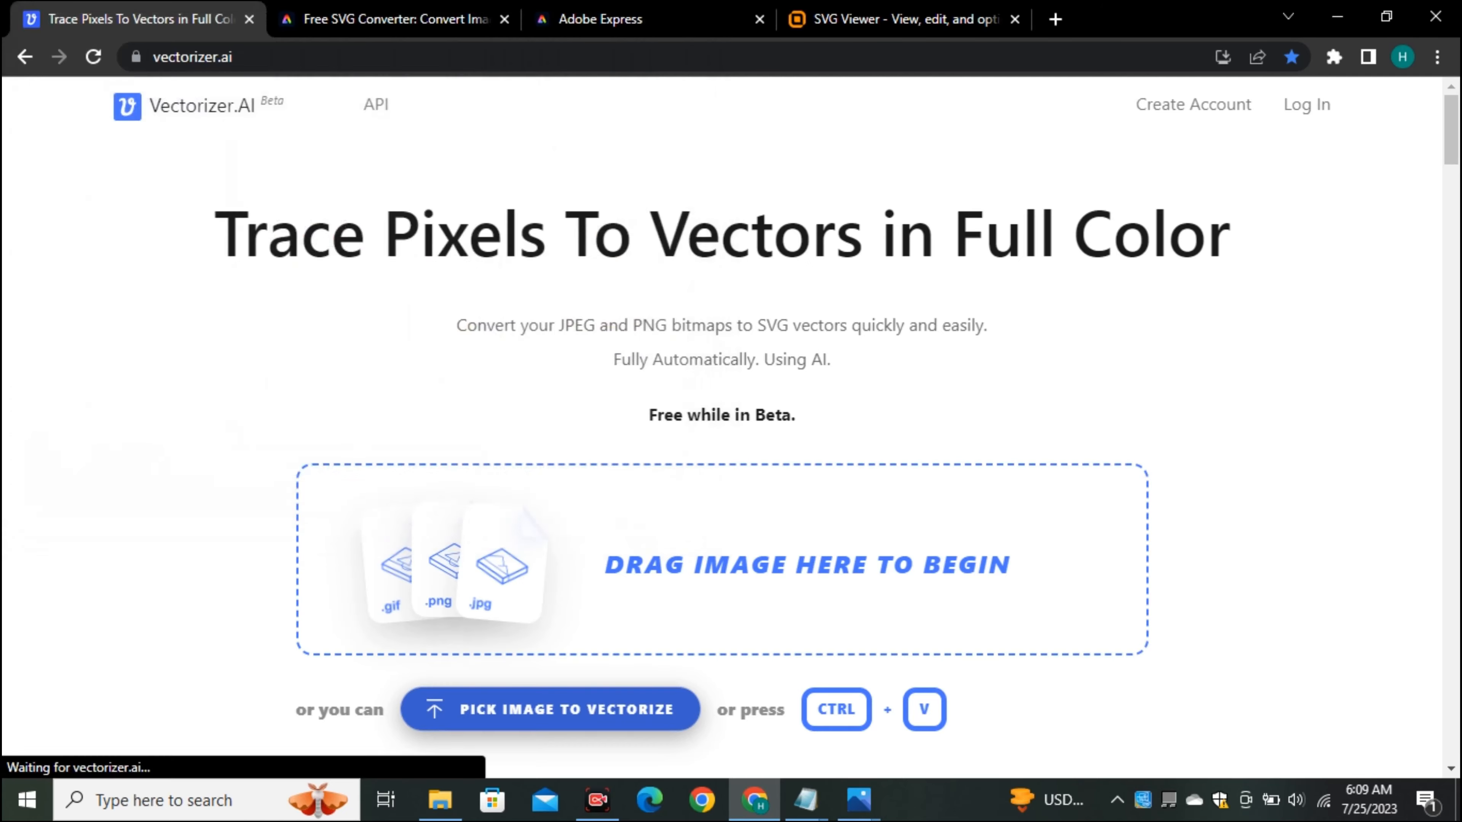
pyautogui.click(550, 709)
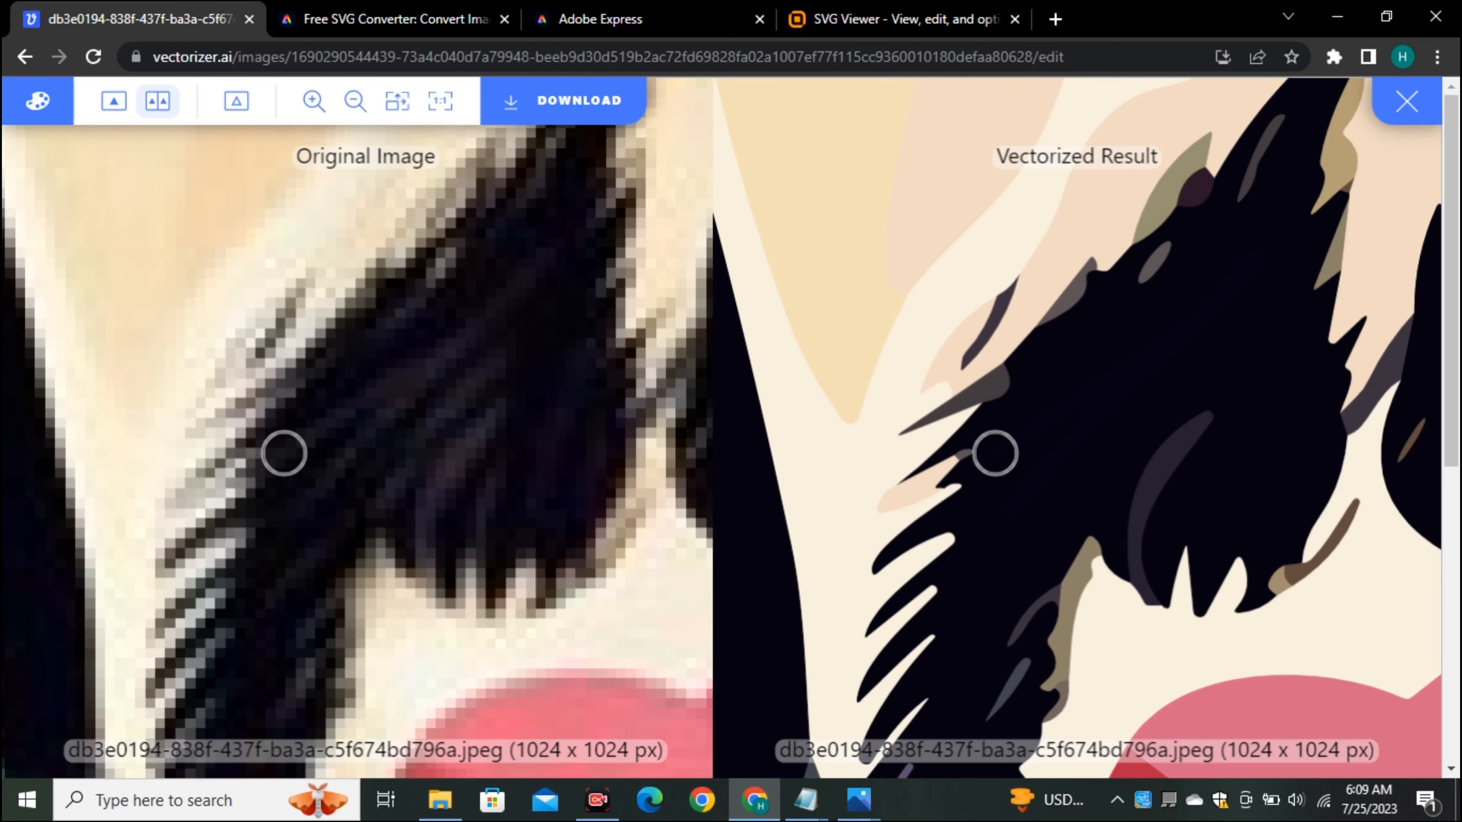
pyautogui.moveTo(314, 381)
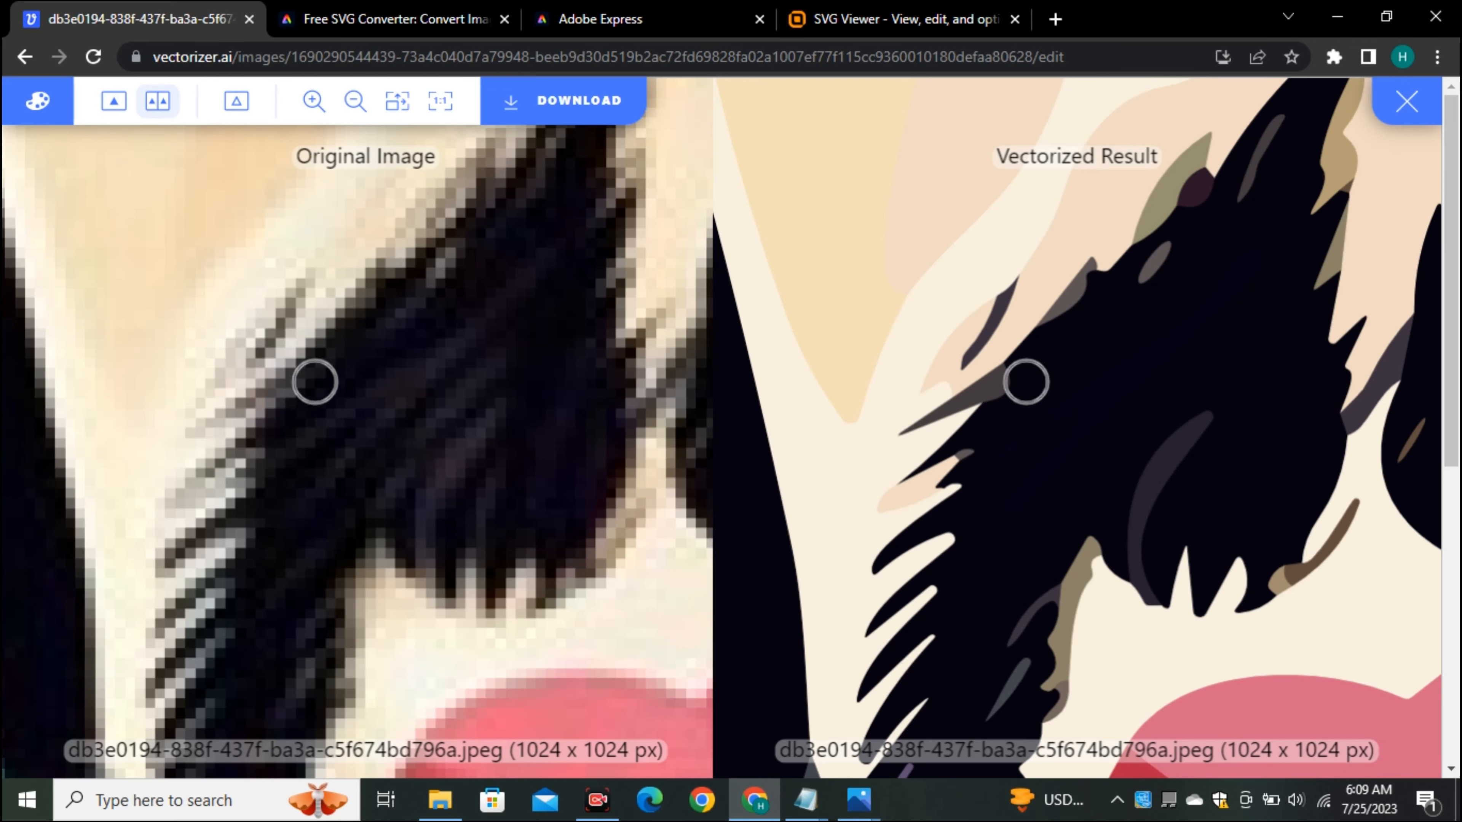
pyautogui.moveTo(280, 471)
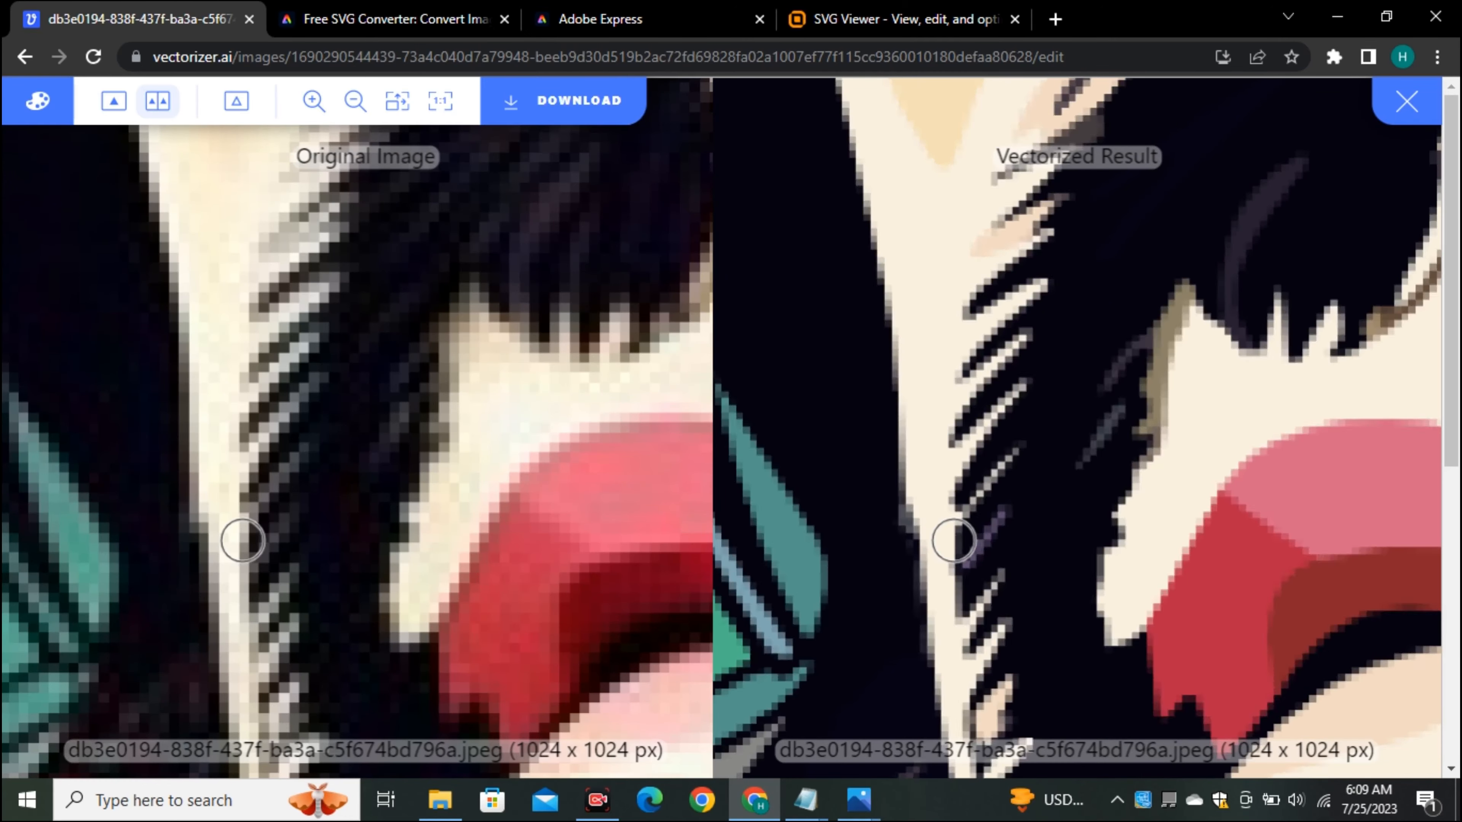
# Show the download options for the vectorized portrait, with SVG format selected.
pyautogui.click(396, 100)
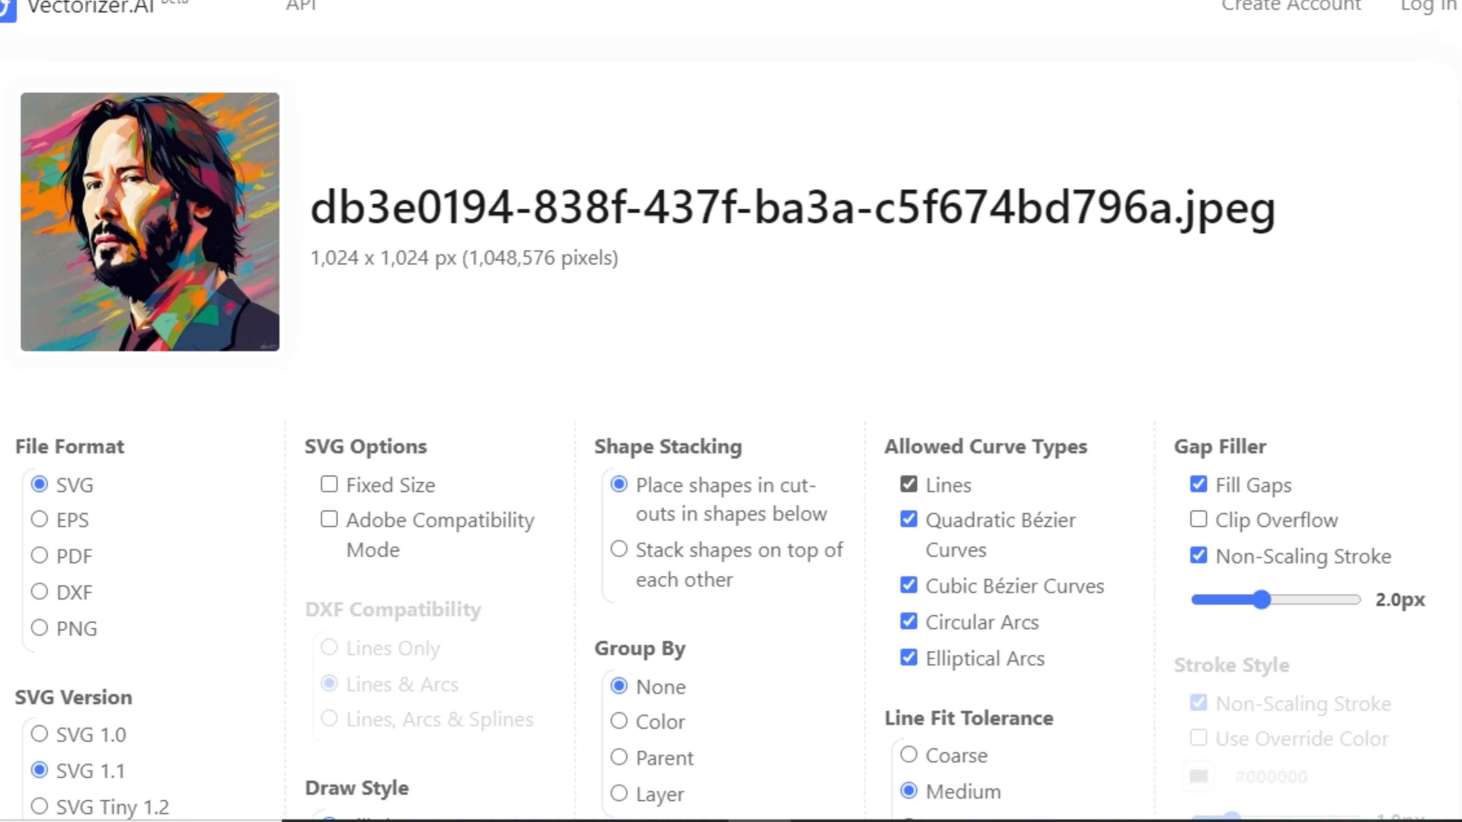
# Review the SVG export settings, then switch to the Recraft icon canvas.
pyautogui.scroll(-3)
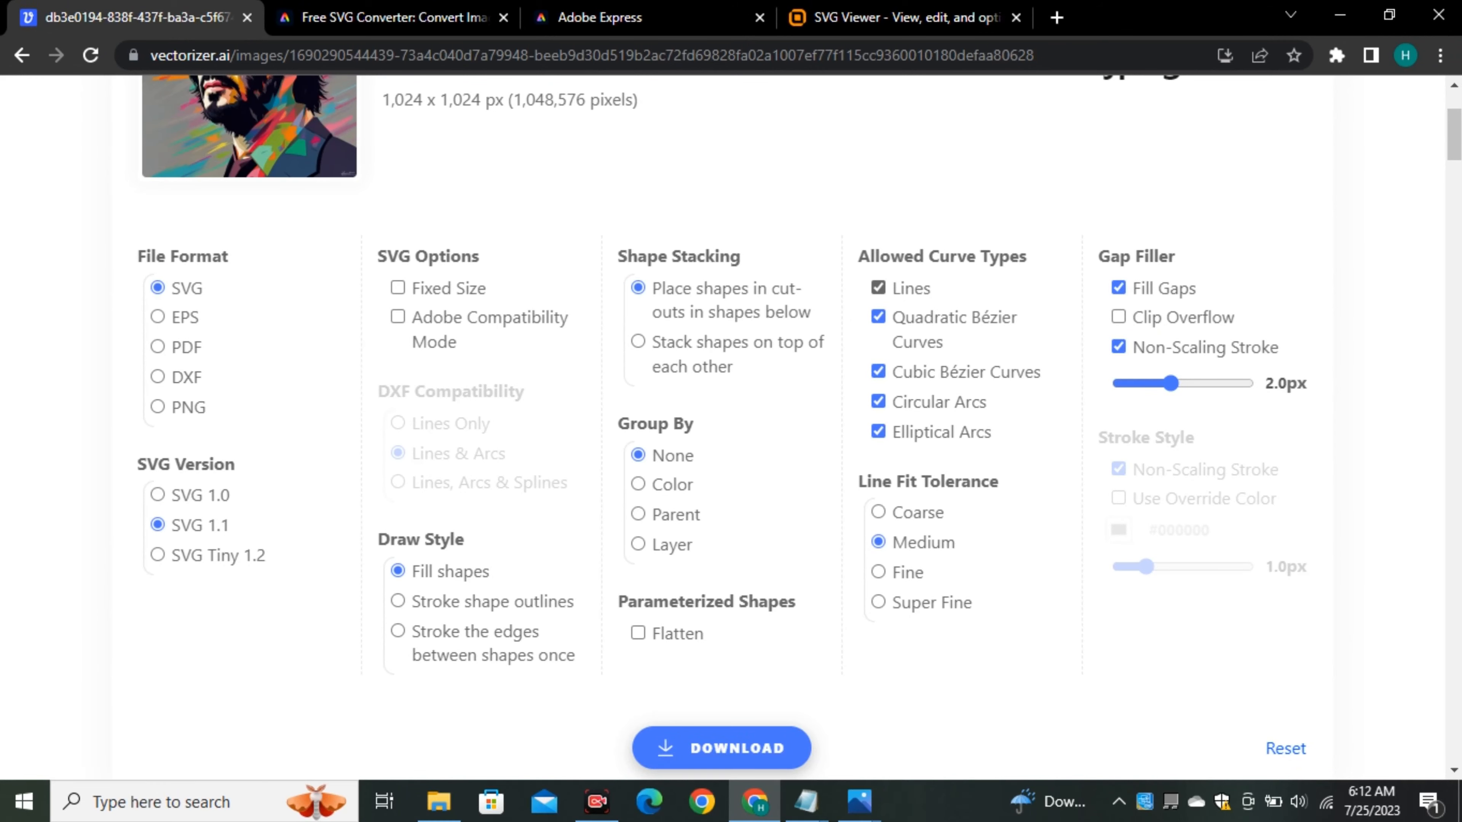
pyautogui.scroll(-3)
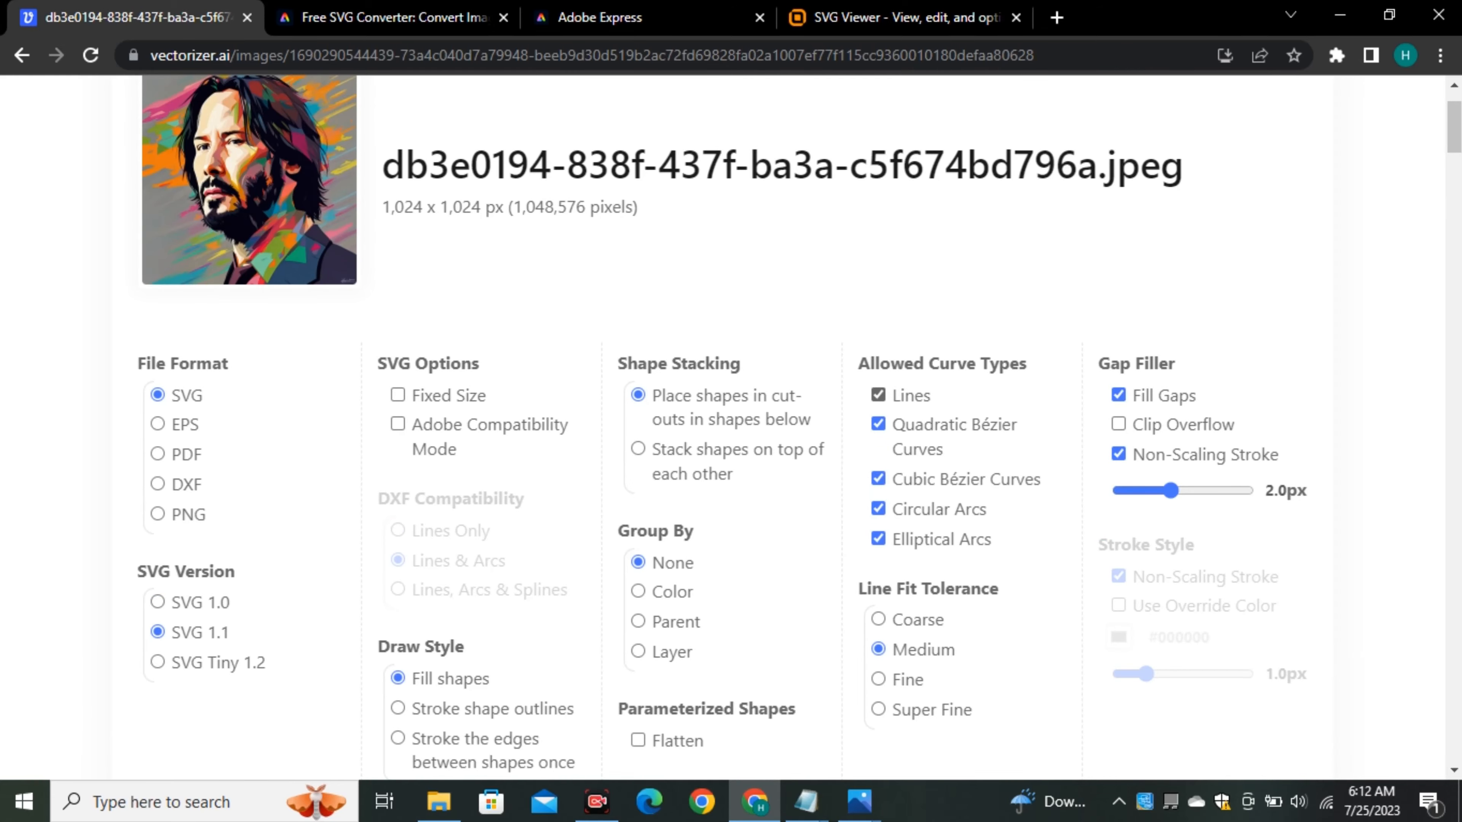
pyautogui.click(1085, 17)
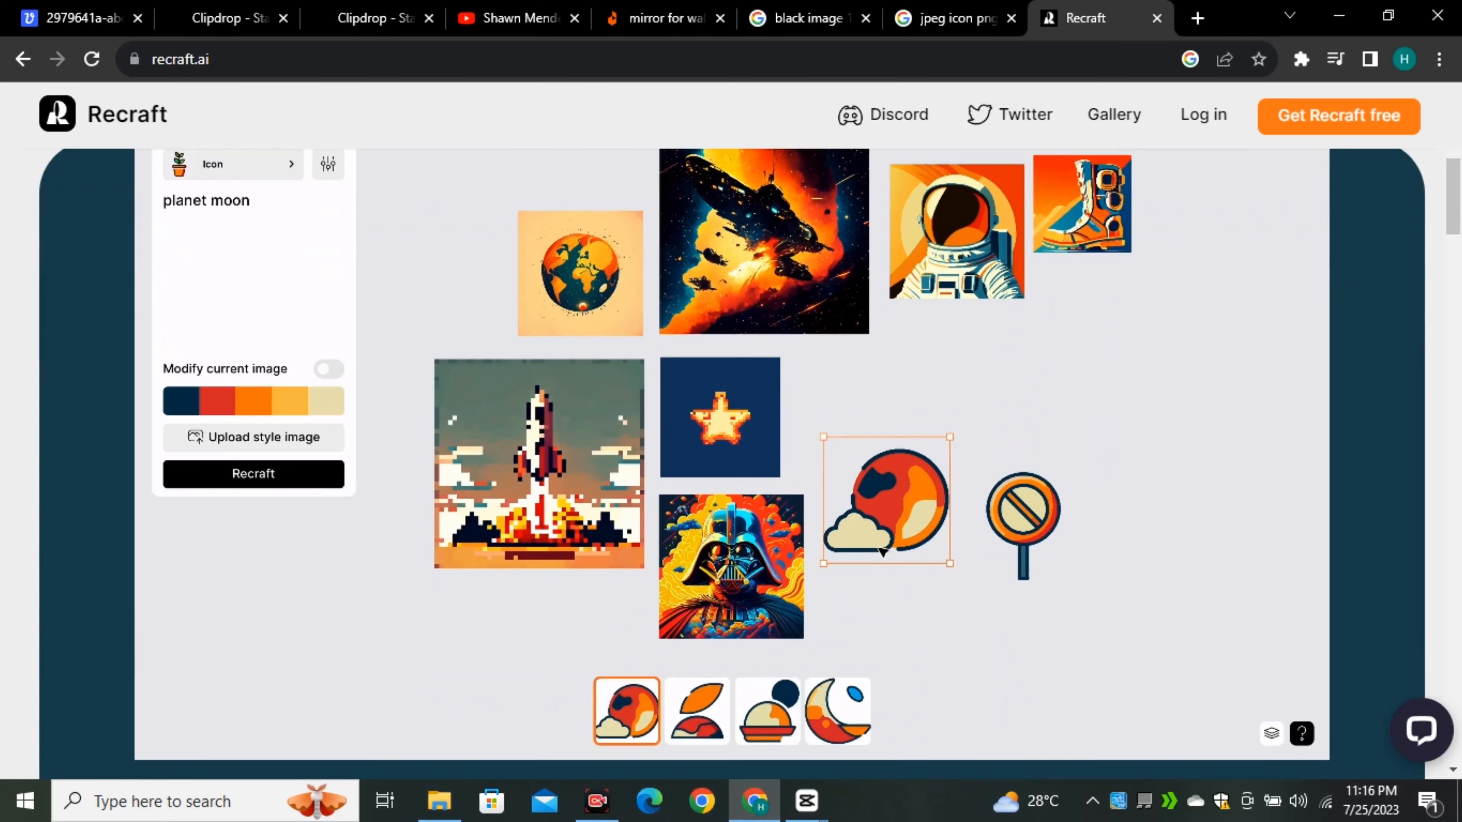
# Browse the Recraft canvas, then fit both whole portraits into view in Vectorizer.AI.
pyautogui.scroll(-3)
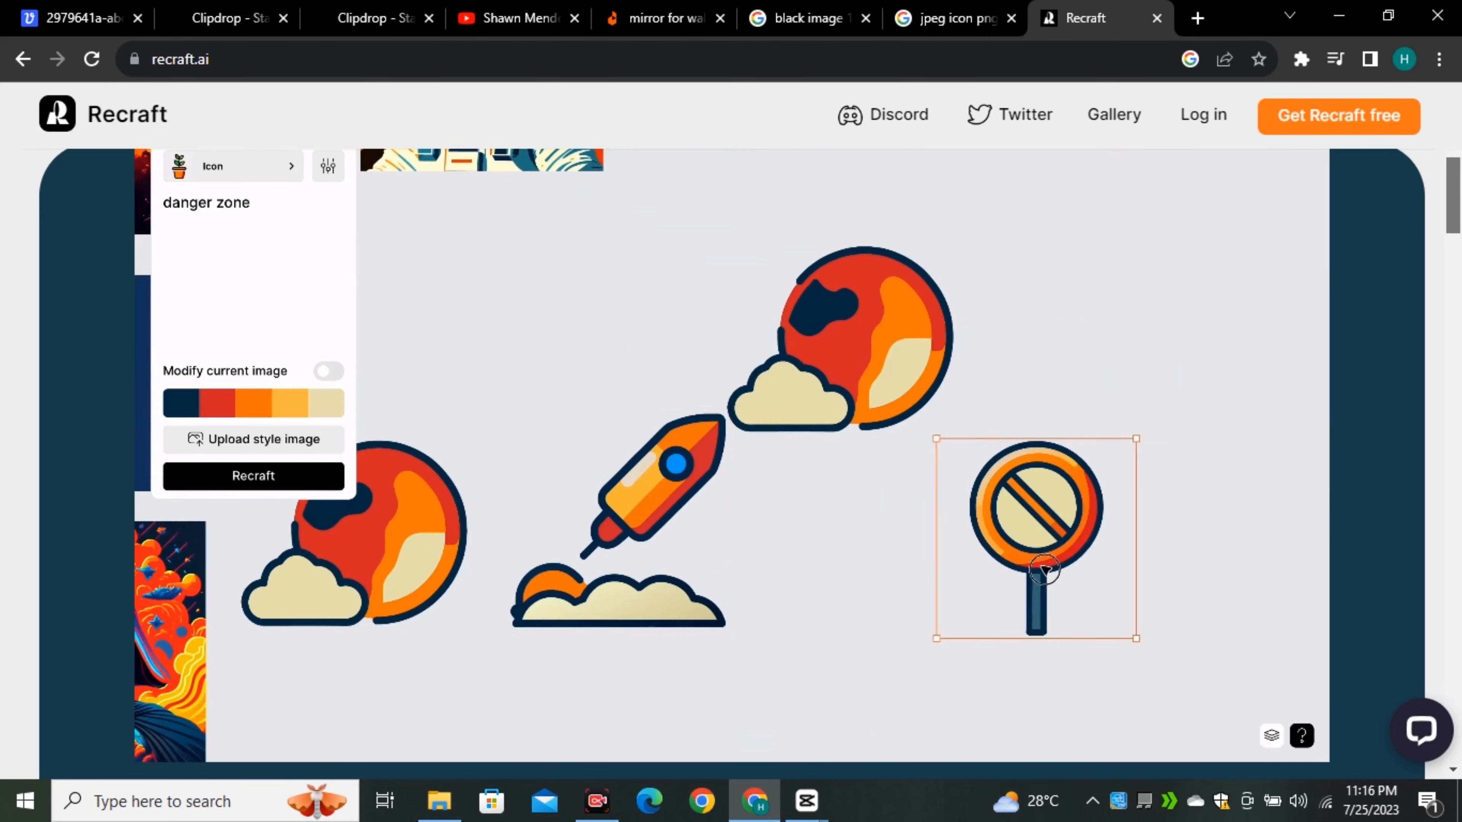
pyautogui.scroll(-3)
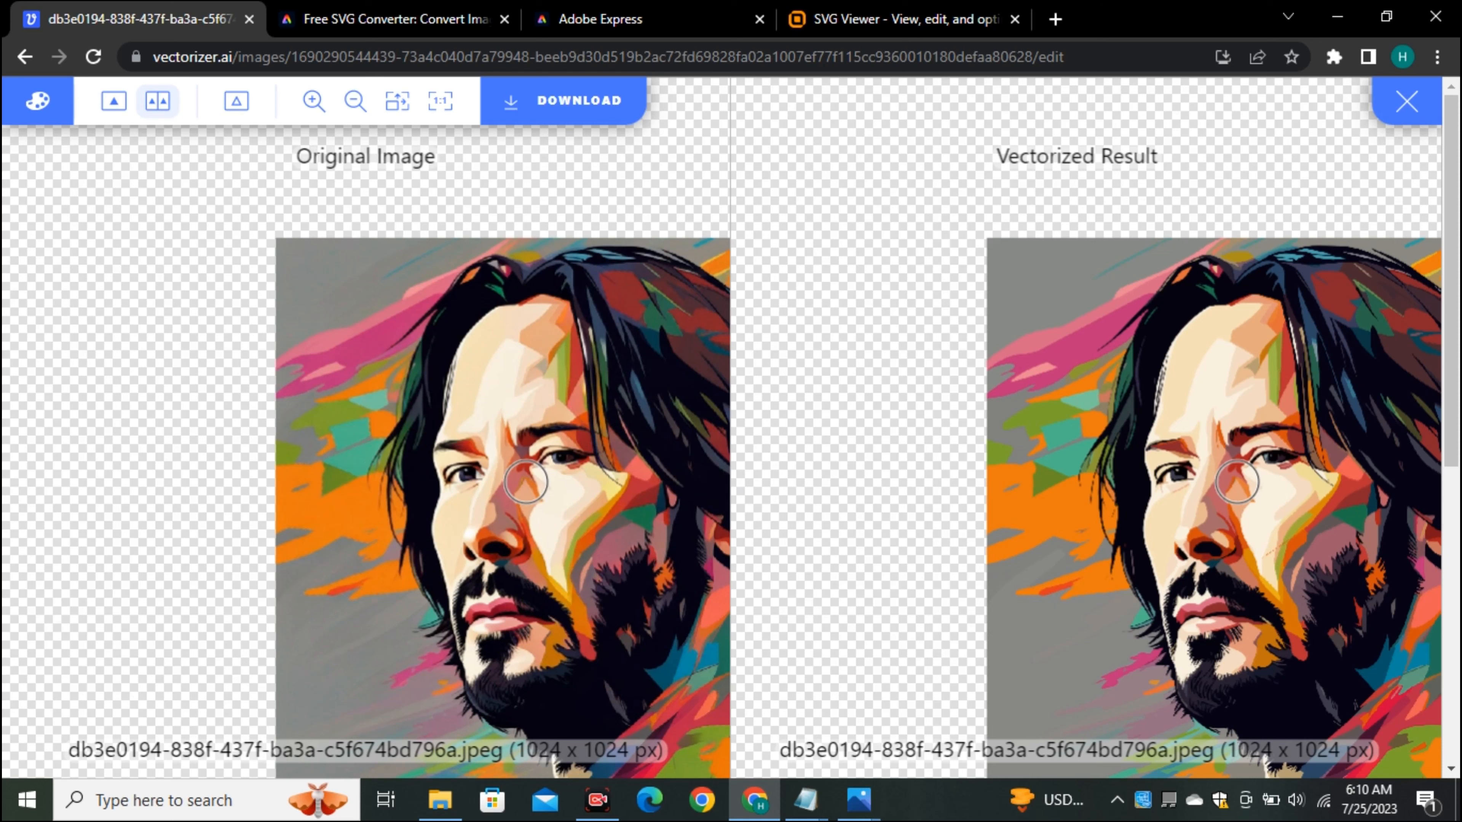
pyautogui.click(313, 100)
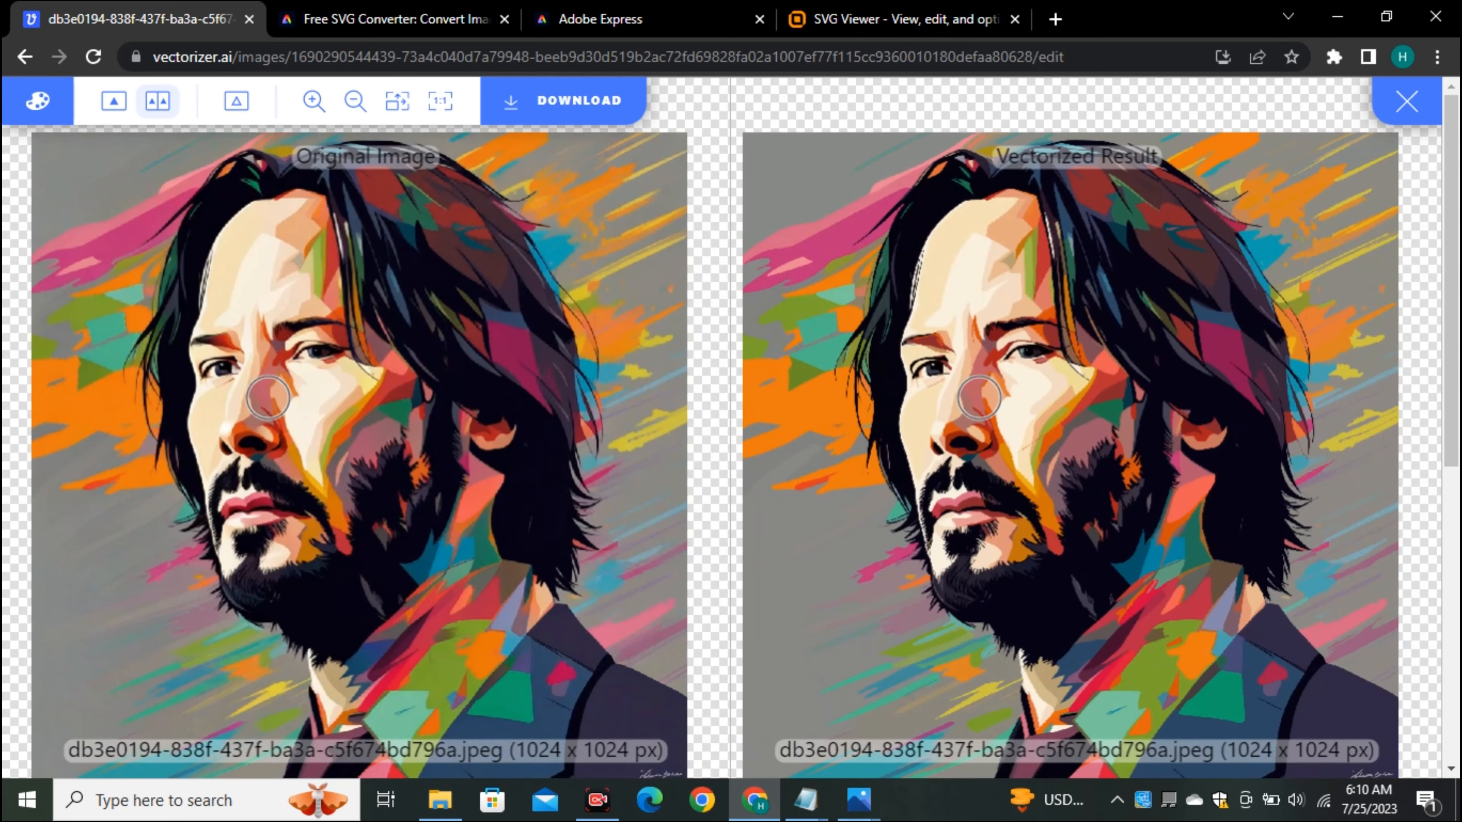